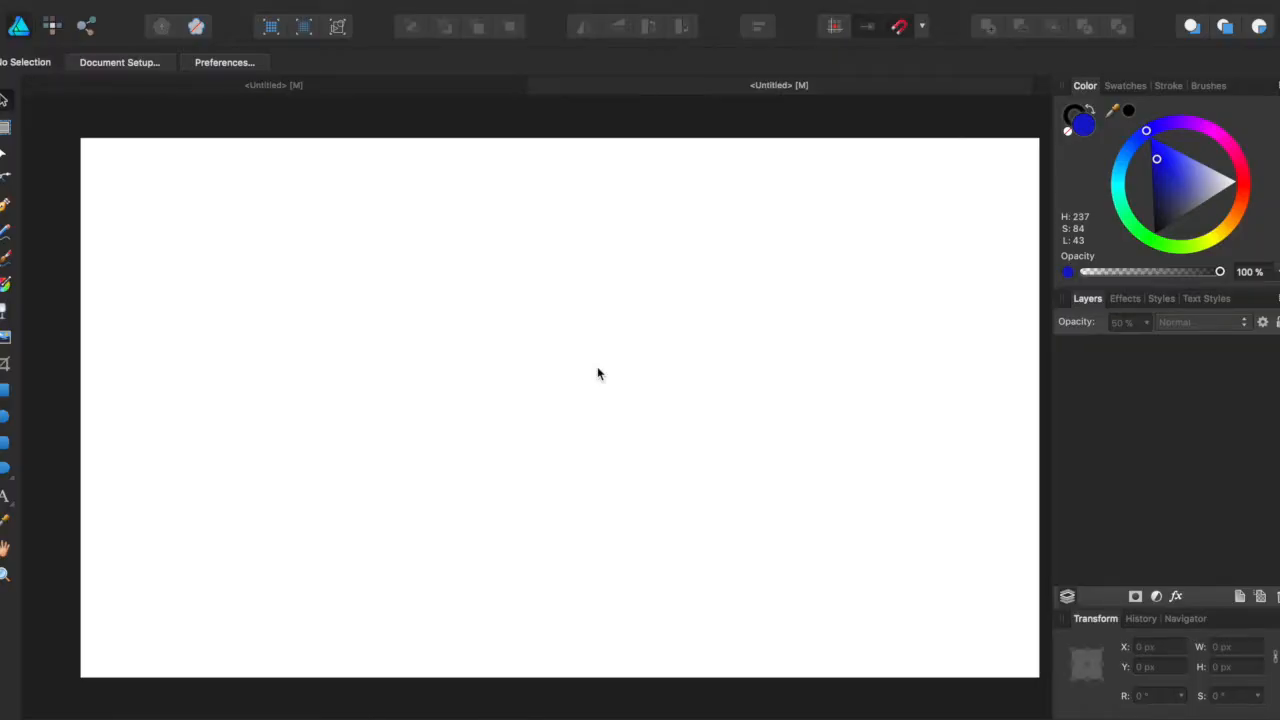
mouse_move(434, 374)
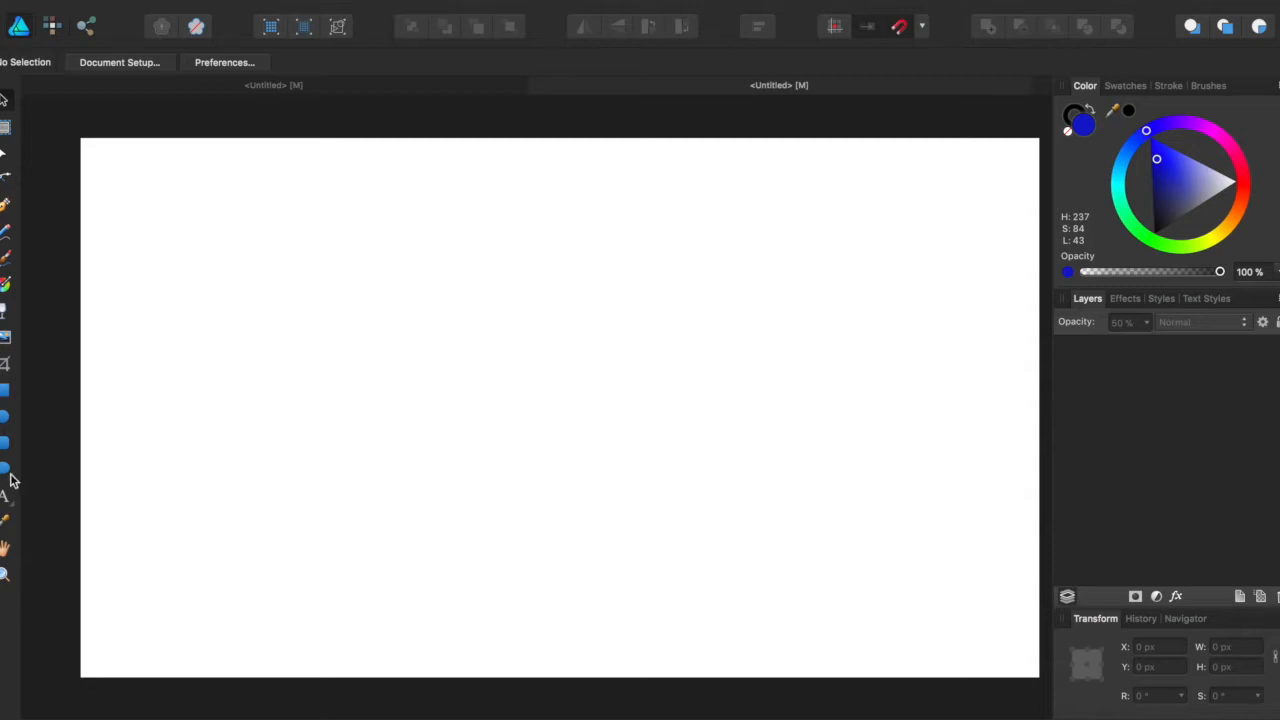
mouse_move(4, 476)
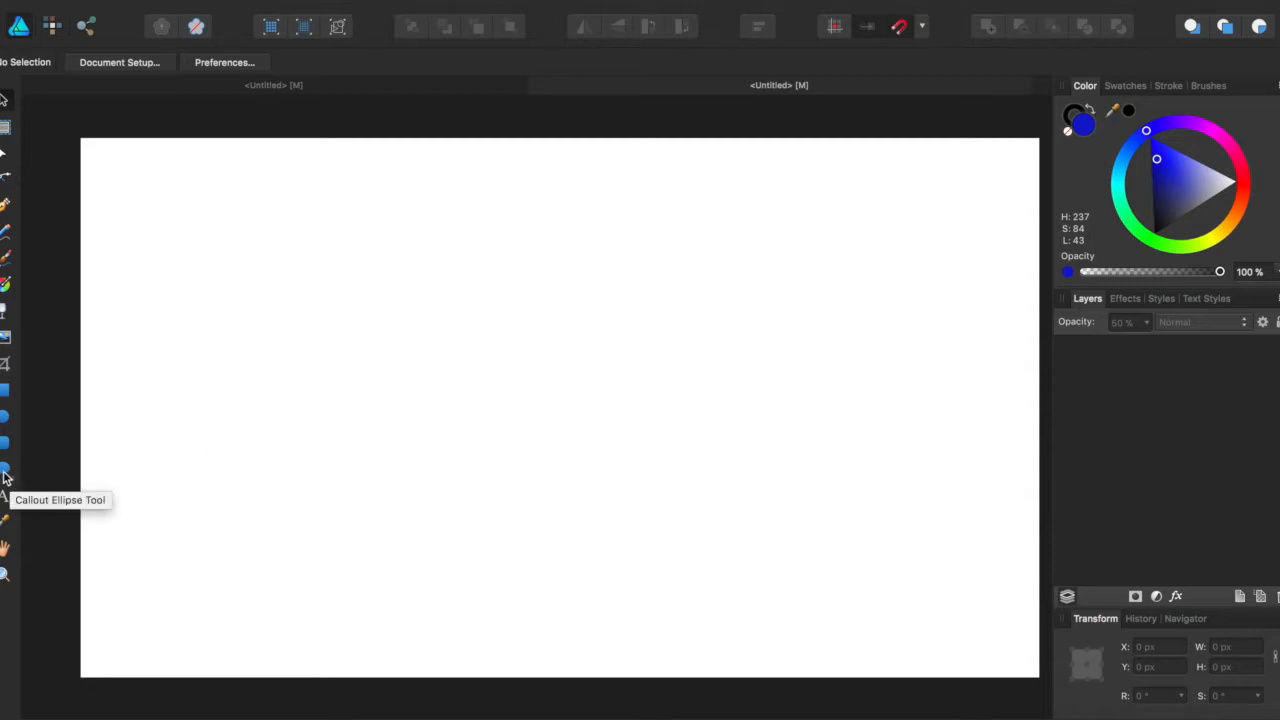
Draw a tall blue callout-ellipse petal and move it up toward the page top
click(4, 472)
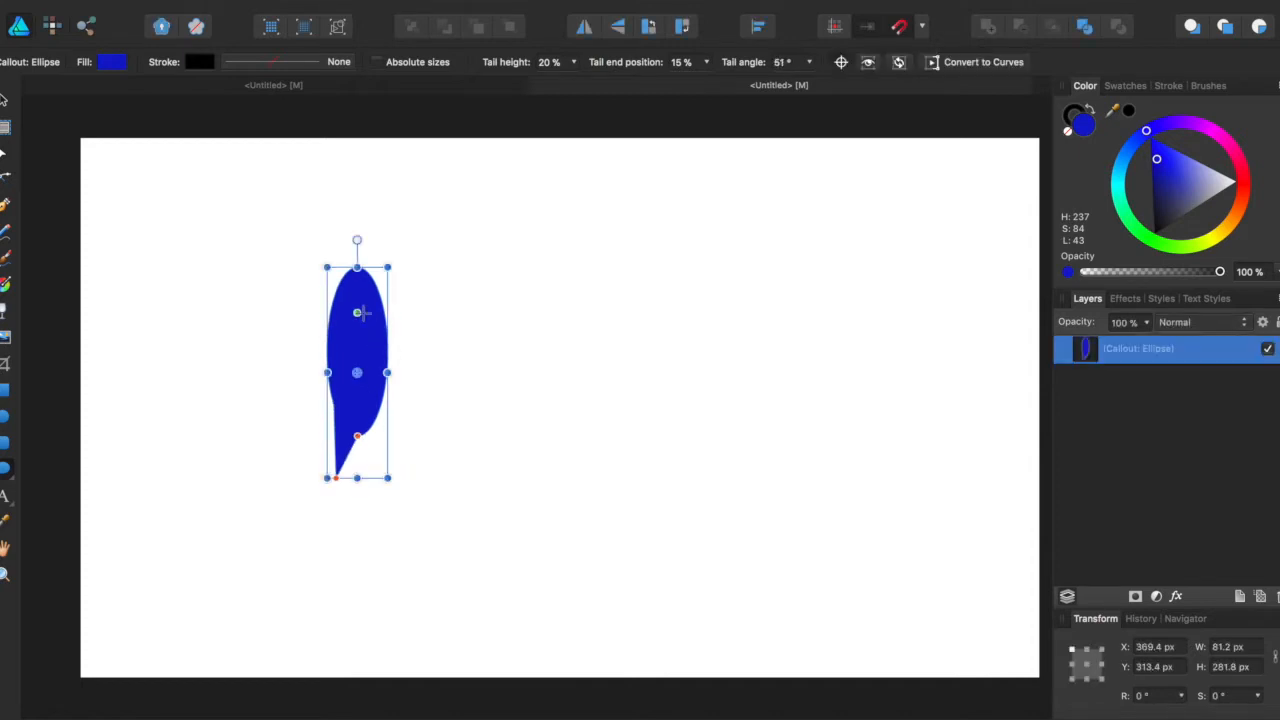
drag(356, 372, 532, 290)
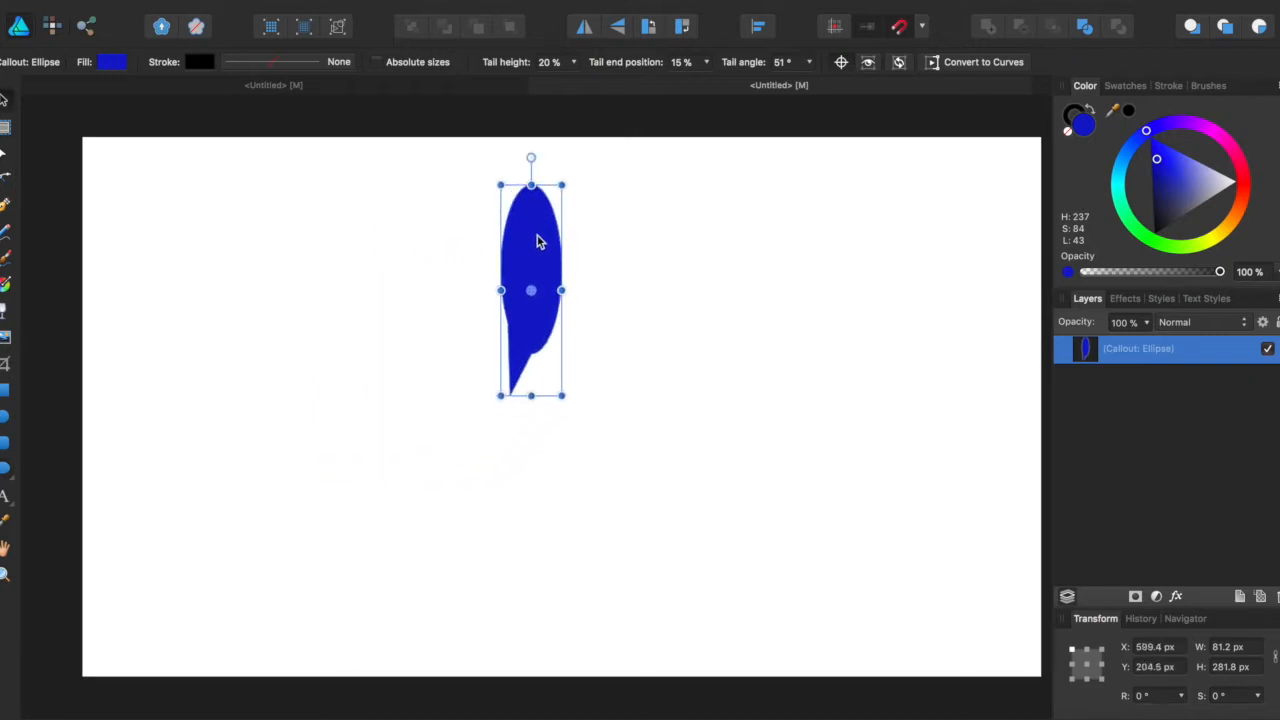
Nudge the petal into place at the top centre of the page
drag(530, 290, 560, 284)
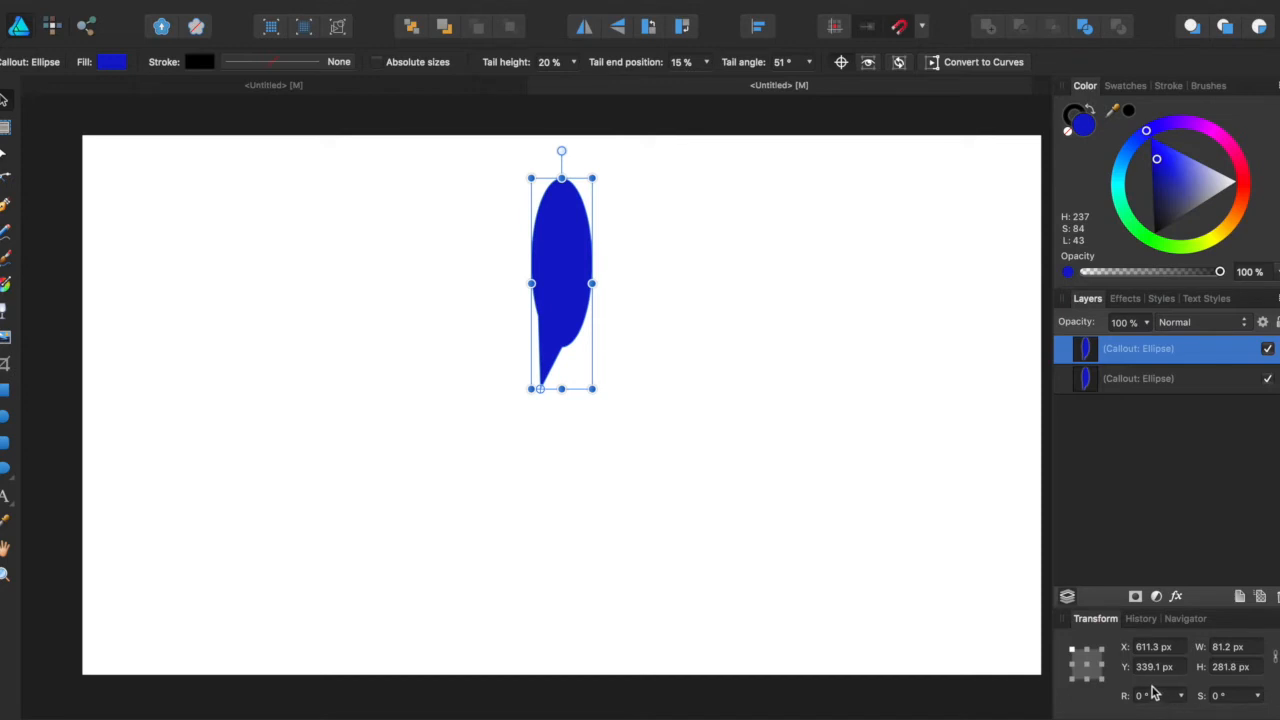
Set the petal's rotation in the Transform panel for the radial duplicates
click(1150, 696)
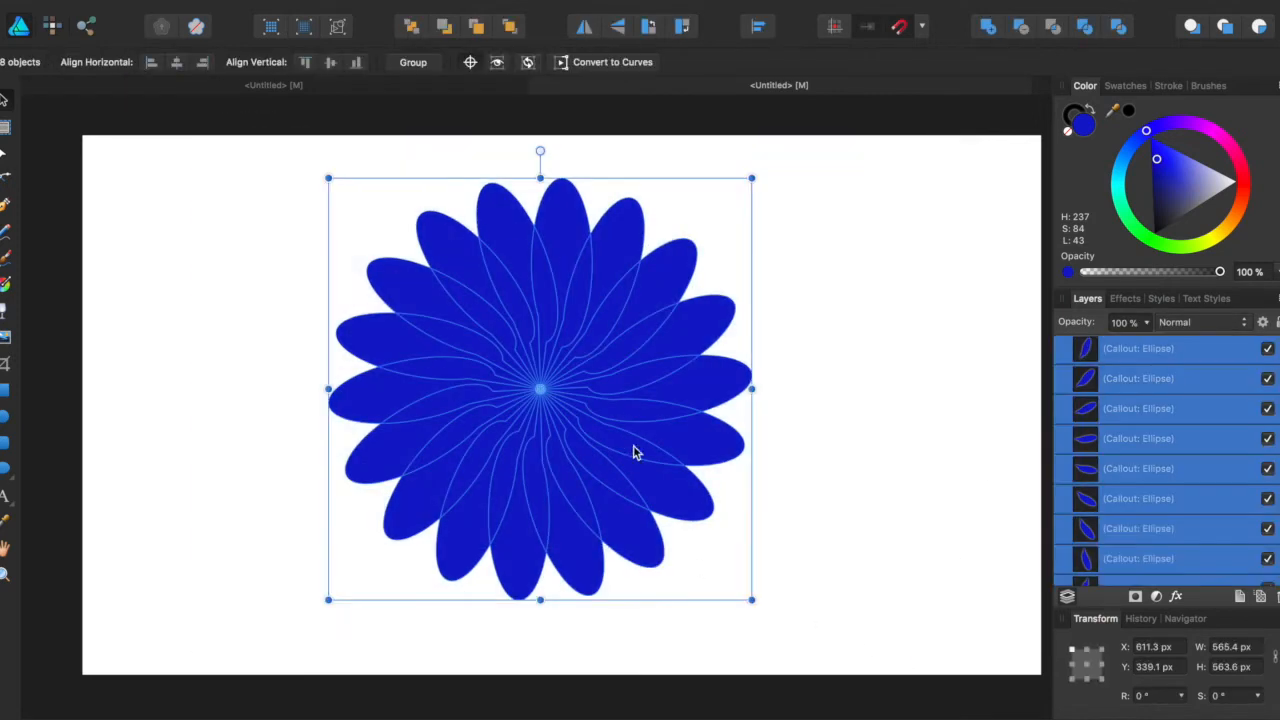
mouse_move(558, 460)
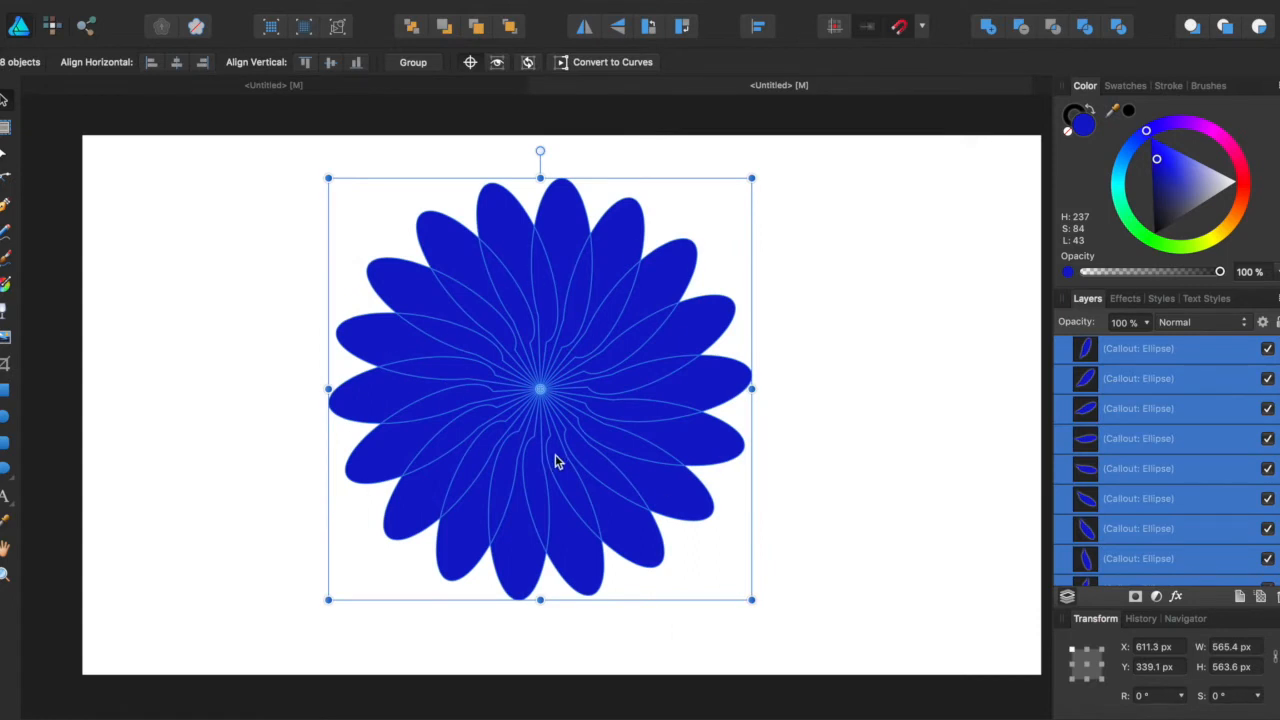
mouse_move(596, 516)
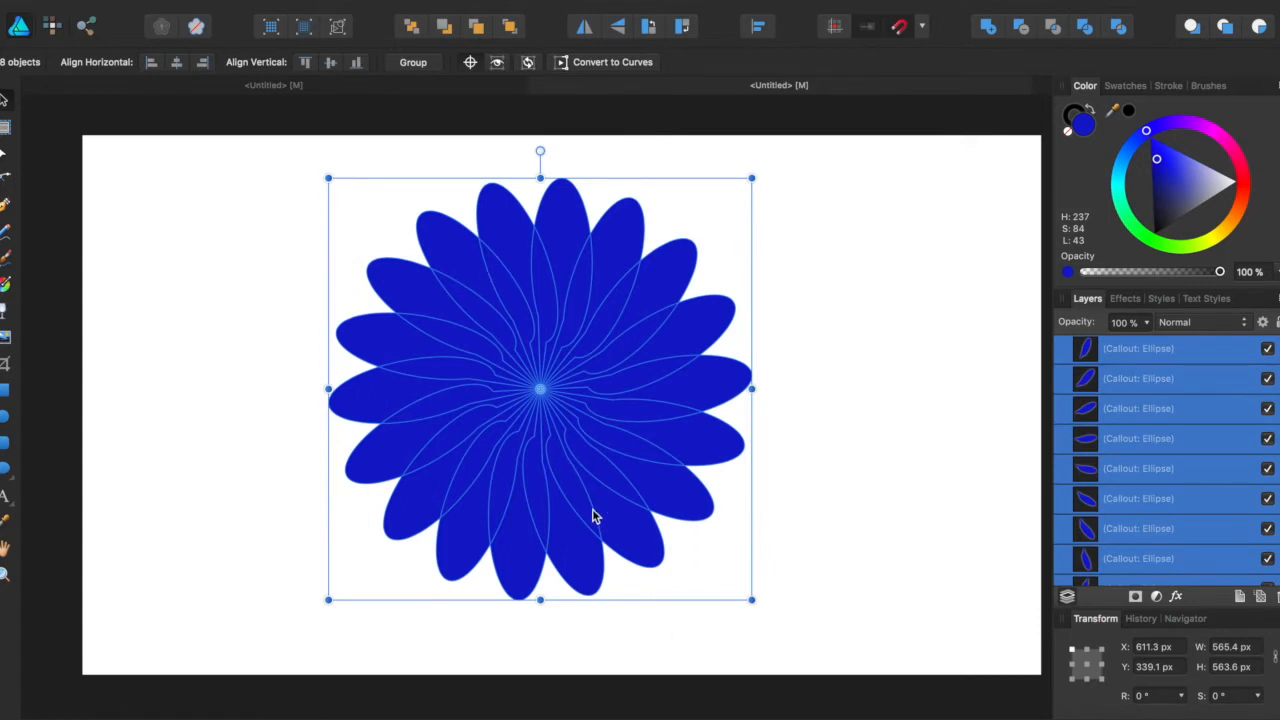
mouse_move(1148, 330)
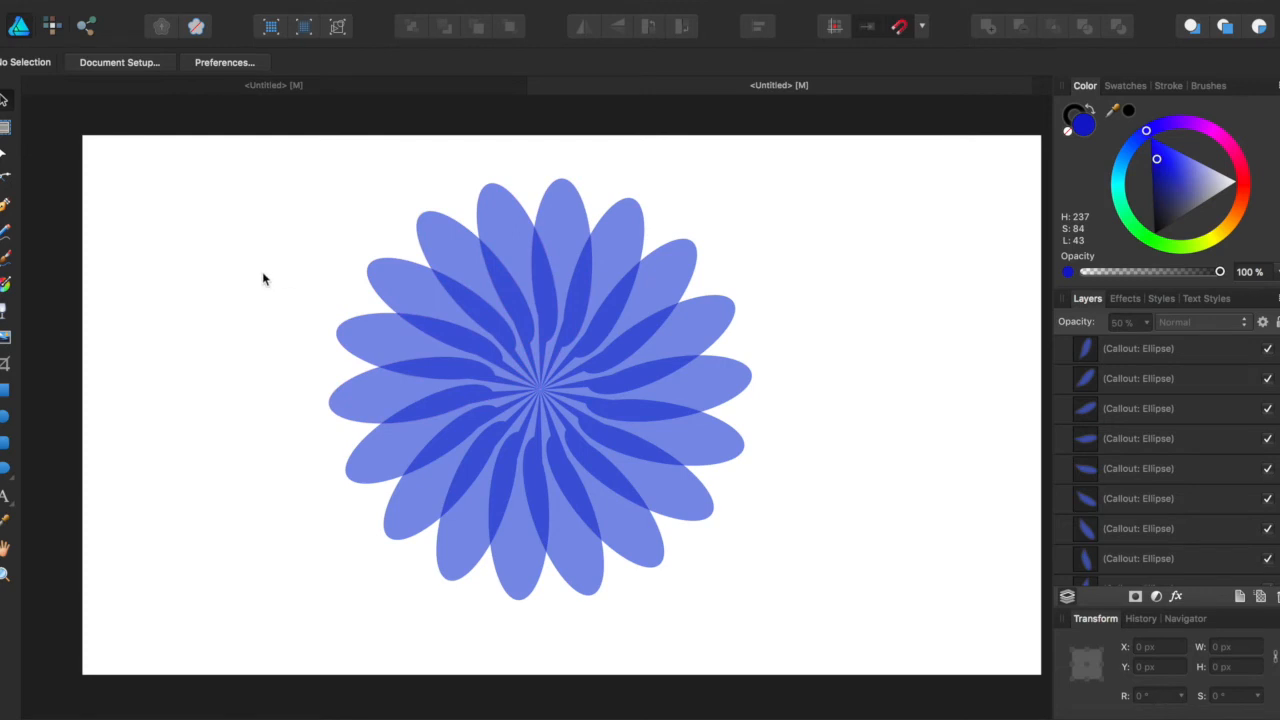
mouse_move(264, 264)
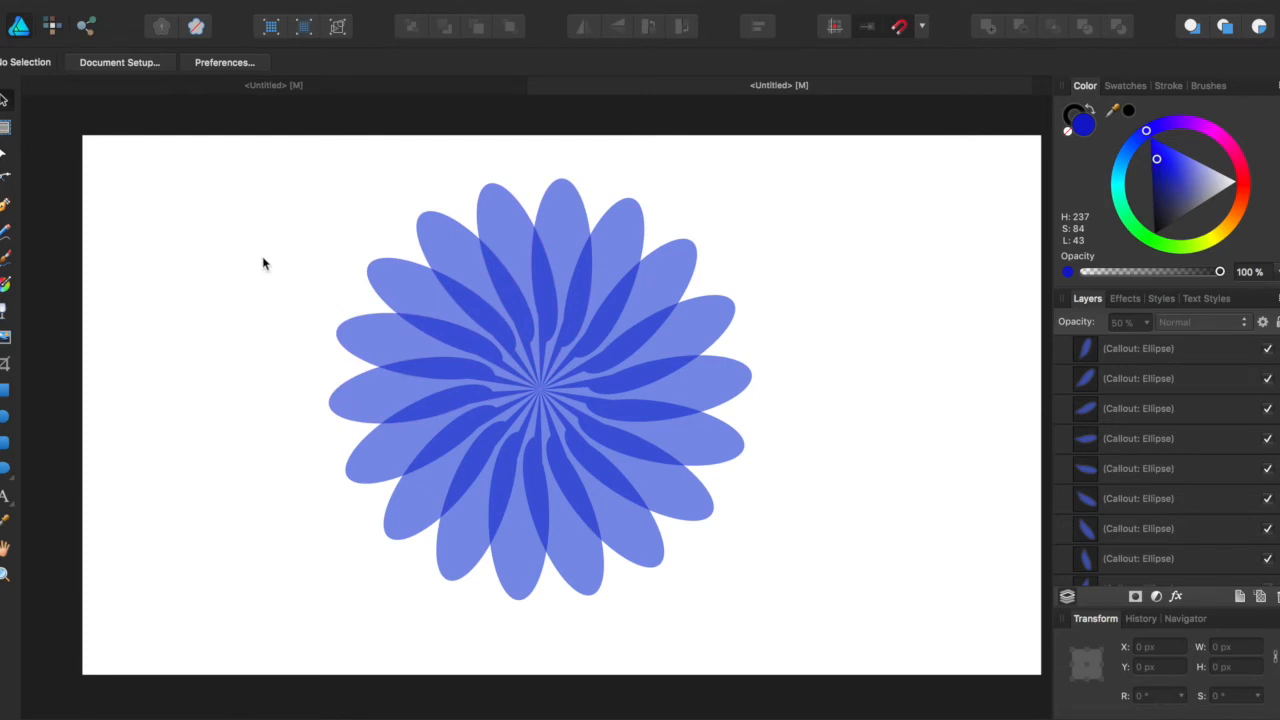
Marquee-select every petal of the flower
drag(228, 156, 710, 536)
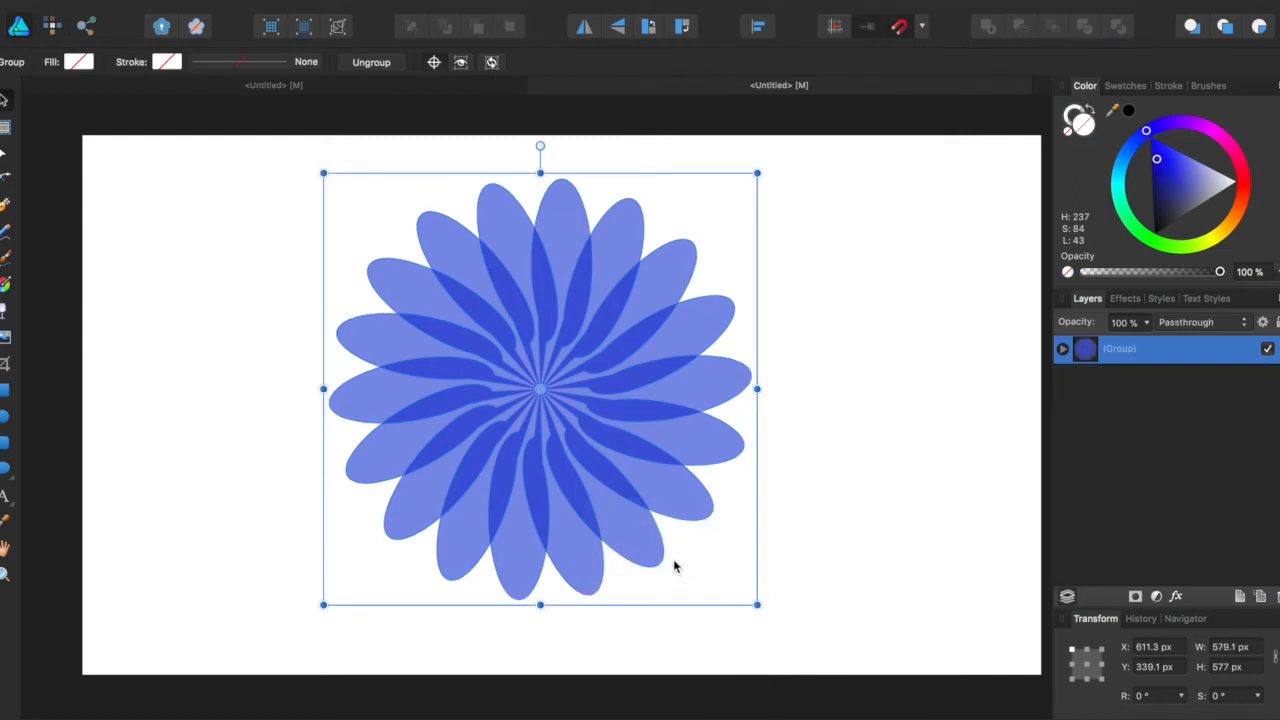
Shift the grouped flower slightly right and begin editing its fill
drag(676, 564, 564, 430)
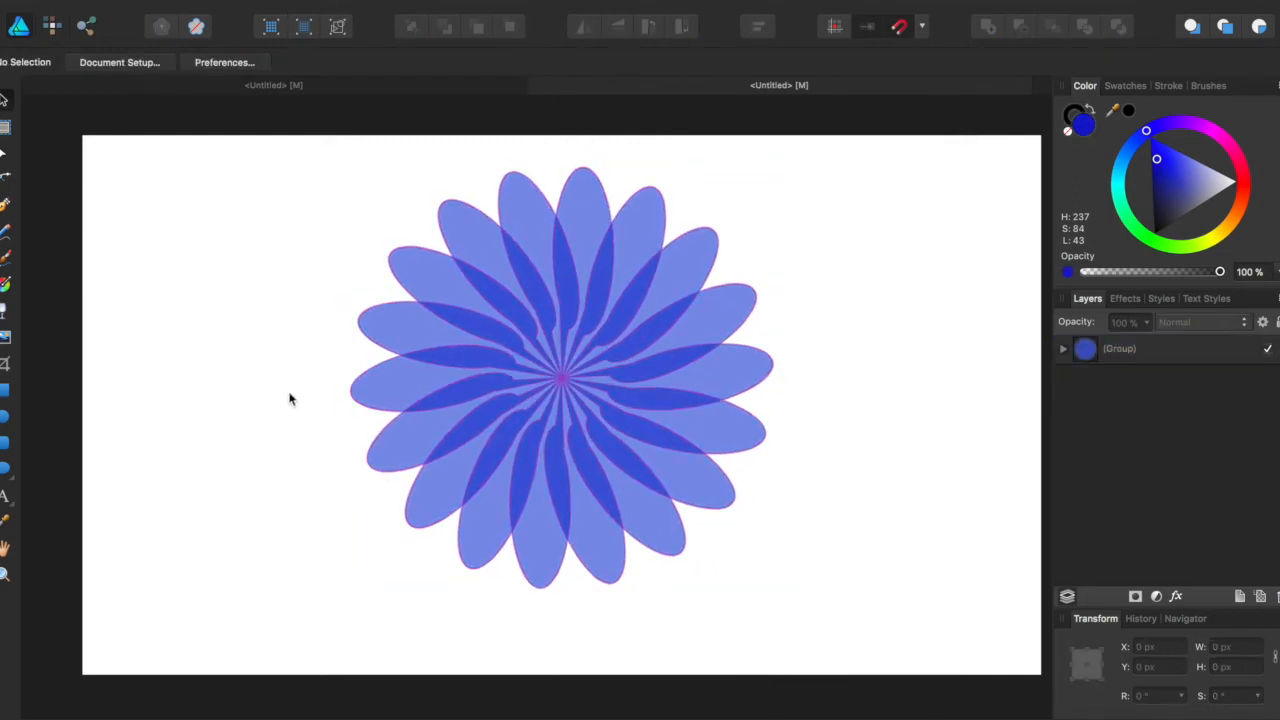
click(424, 376)
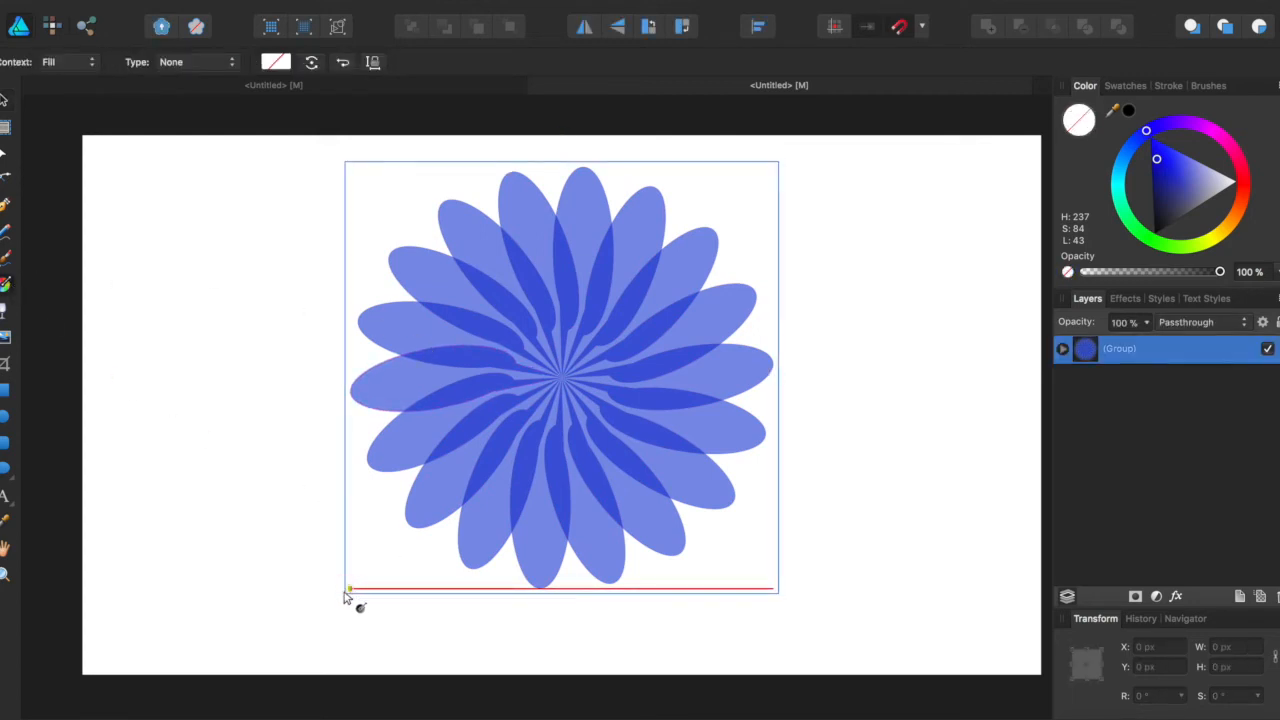
Lay a diagonal linear gradient bottom-left to top-right and tune its stop colour toward purple-pink
drag(348, 588, 746, 198)
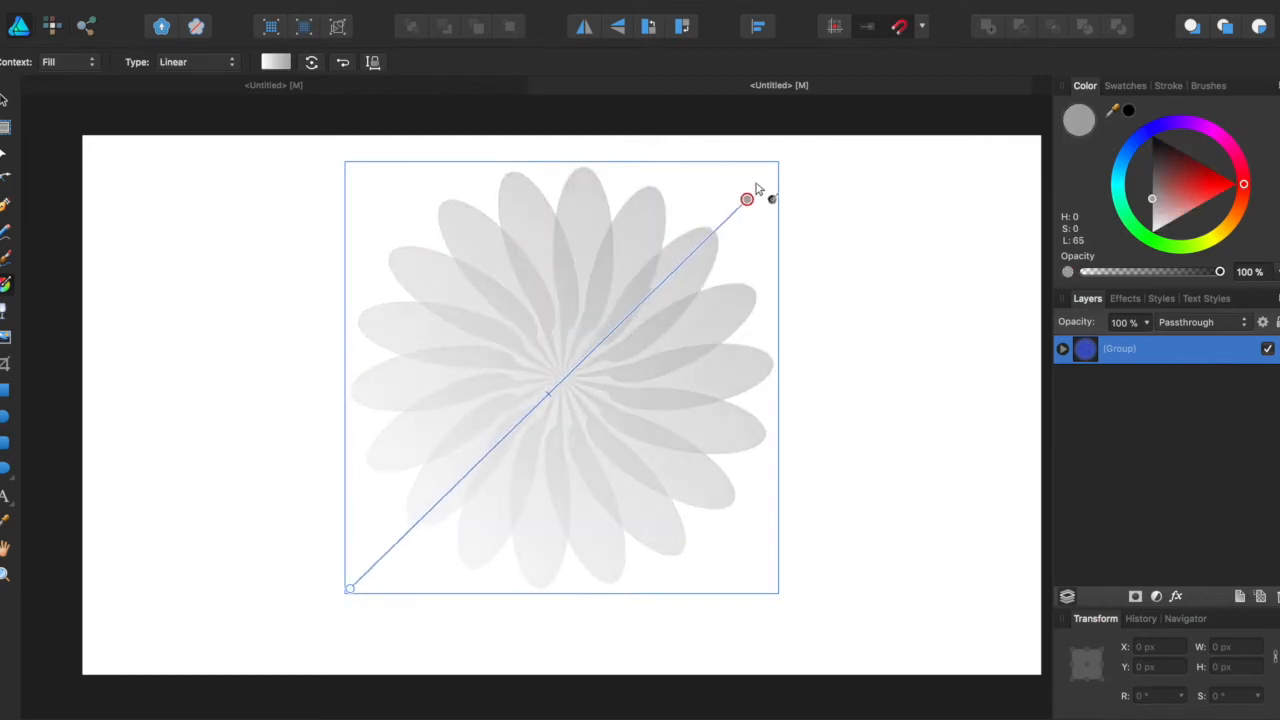
drag(748, 198, 772, 168)
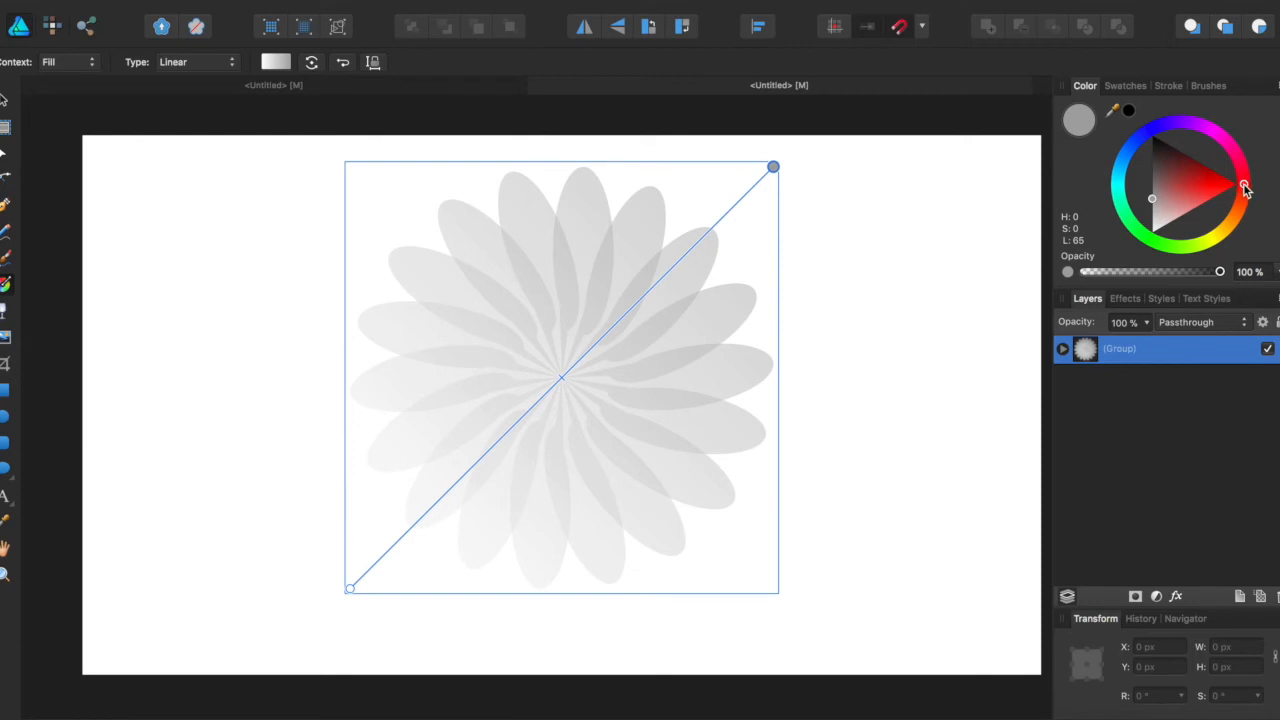
click(1240, 160)
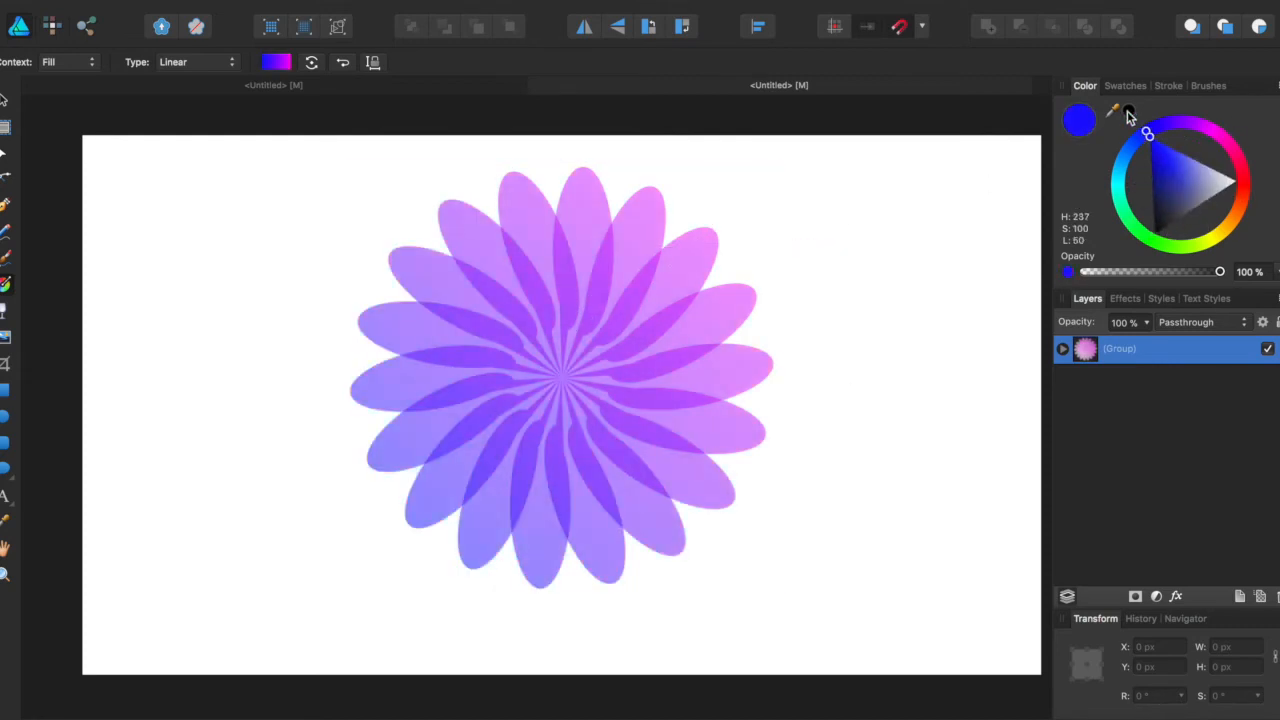
drag(1148, 136, 1172, 124)
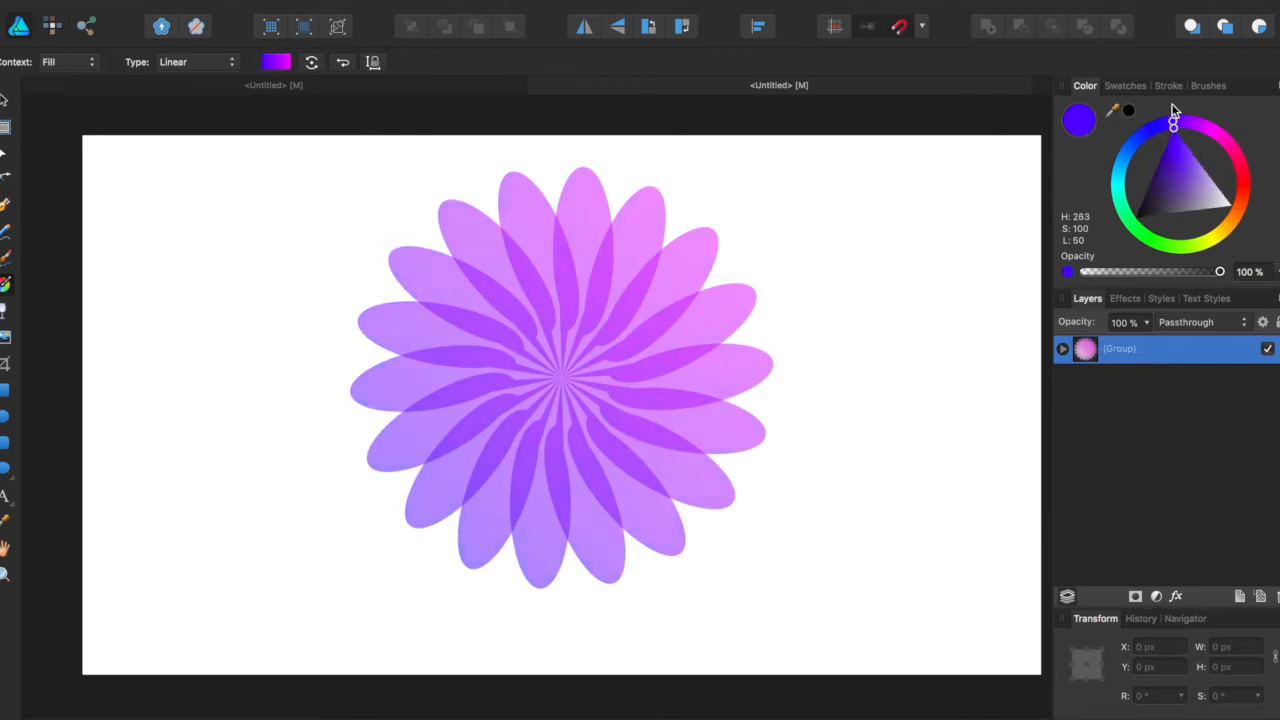
drag(1174, 124, 1136, 138)
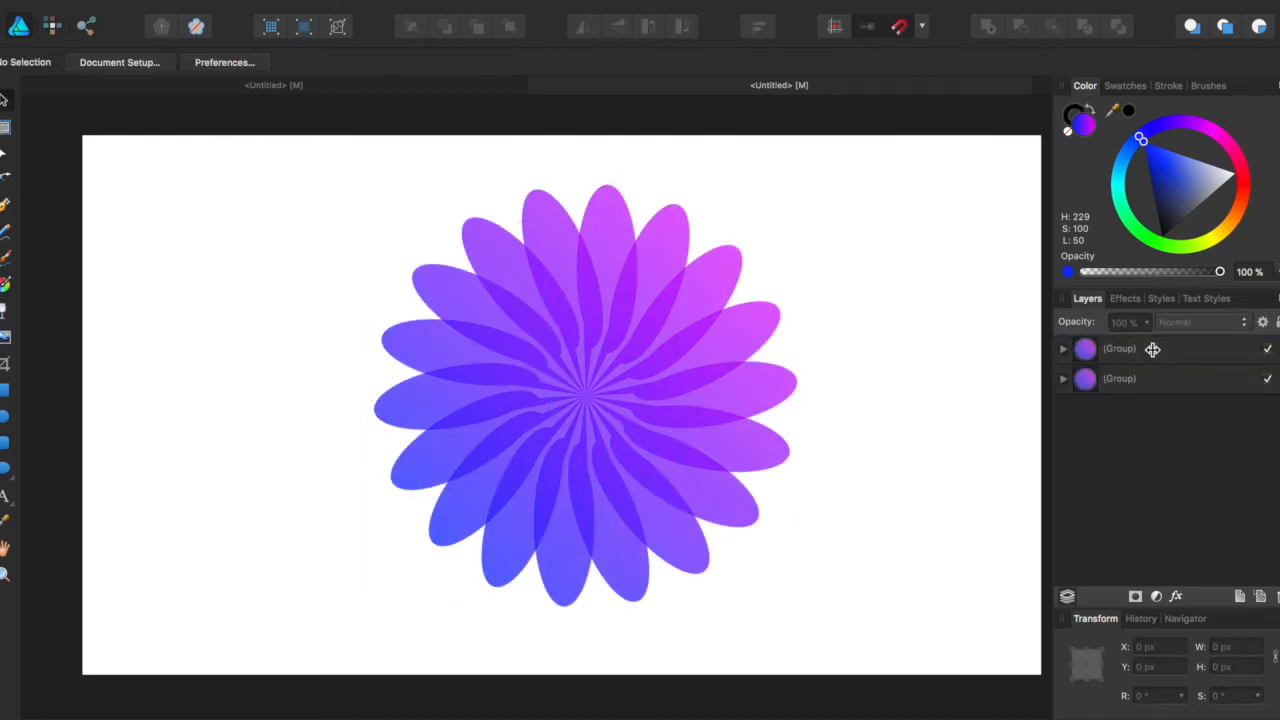
Select the duplicated flower group and lower its opacity to 63%
click(1120, 348)
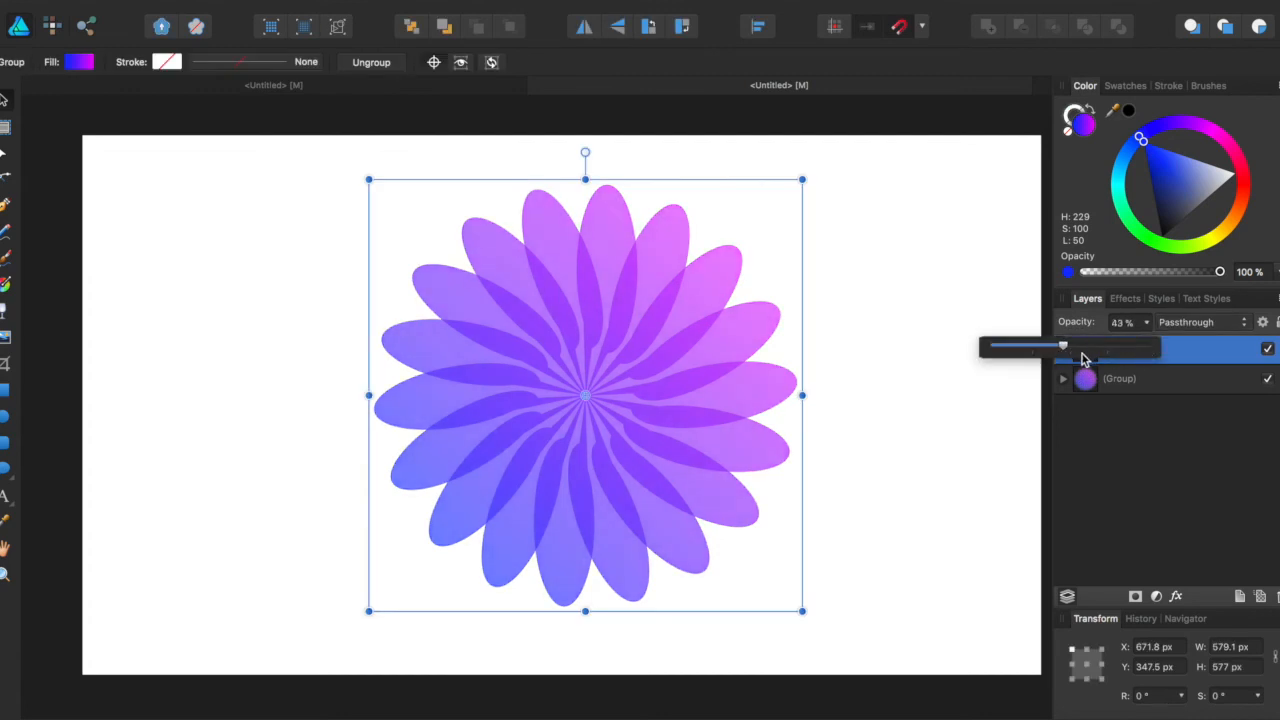
drag(1064, 344, 1090, 344)
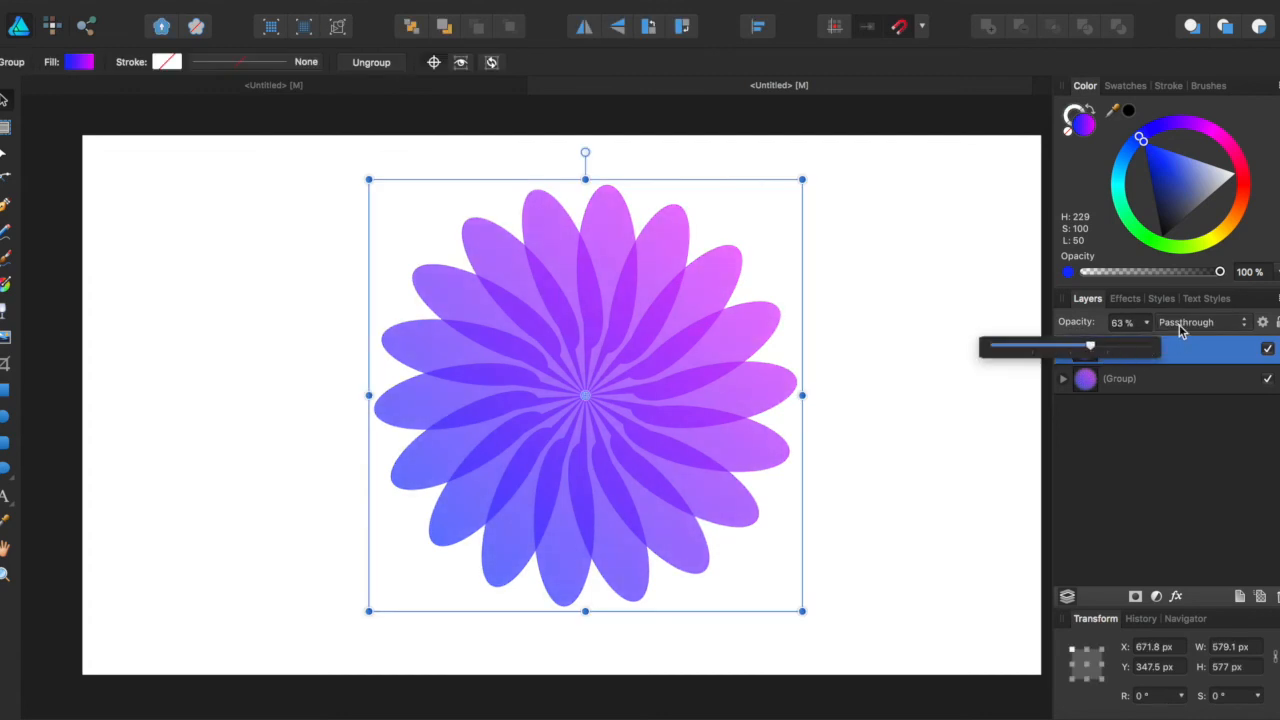
click(1200, 322)
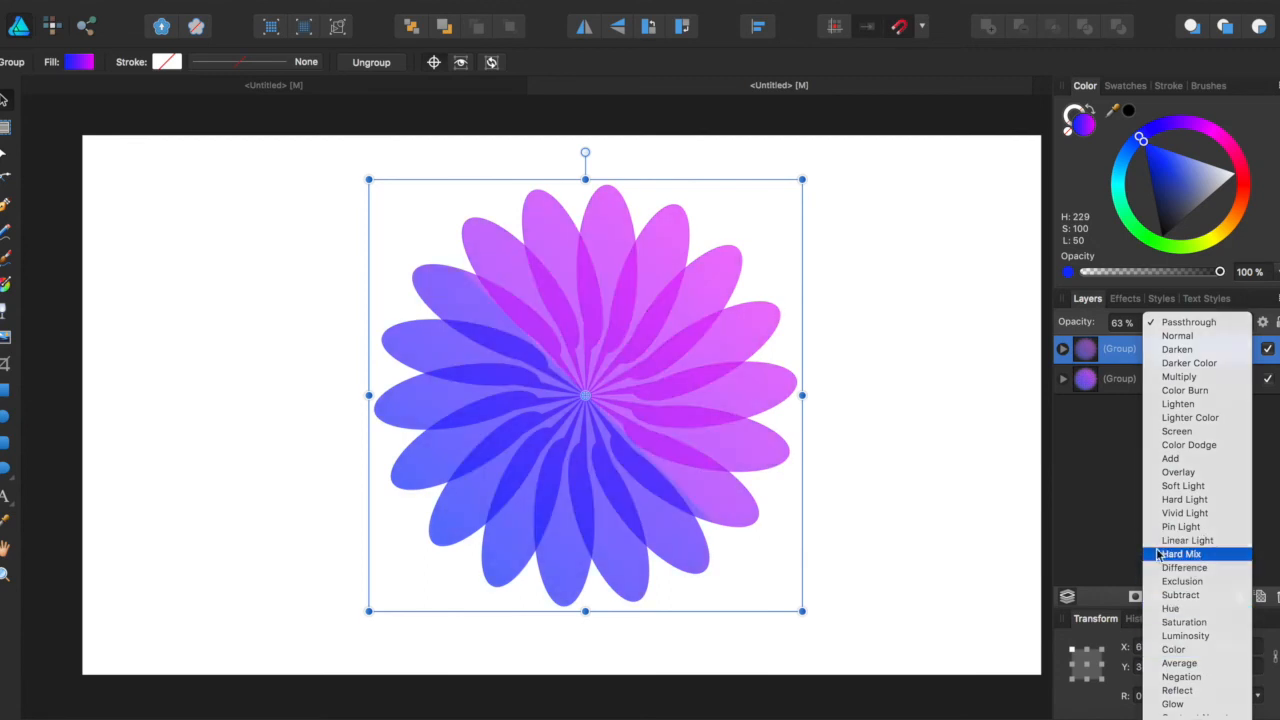
Apply the Hard Mix blend mode to the duplicate flower group
click(1180, 552)
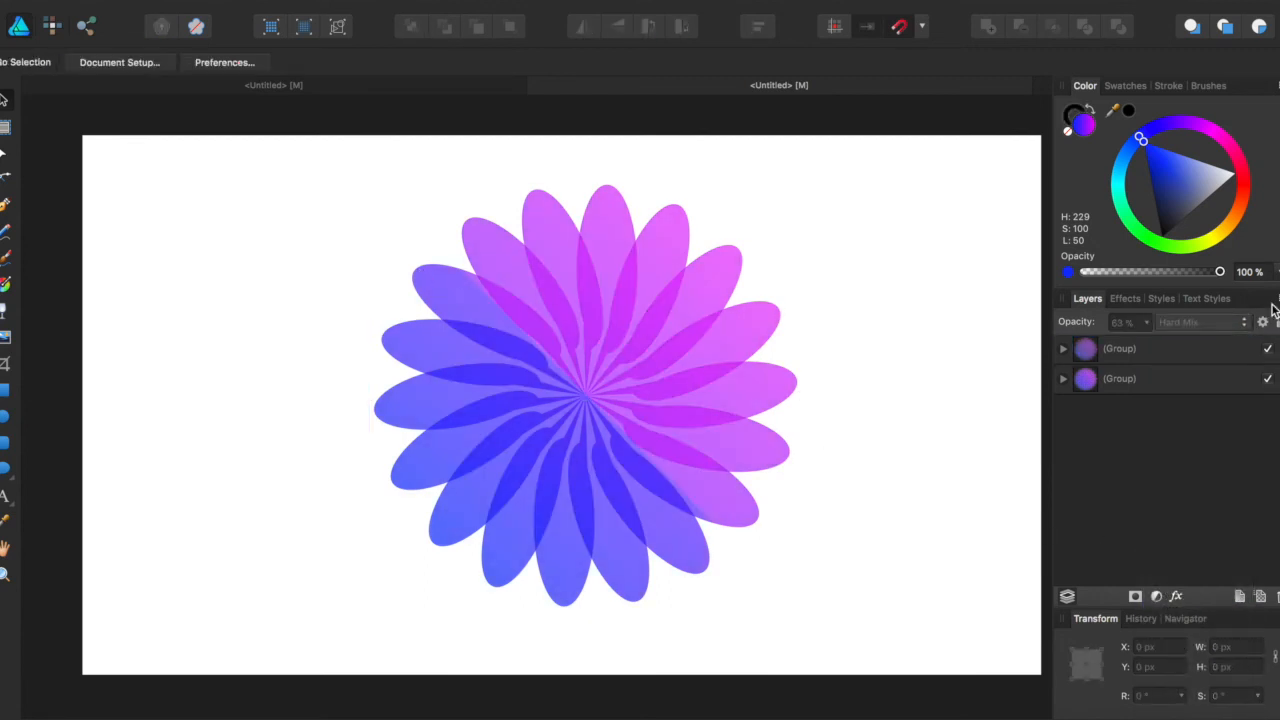